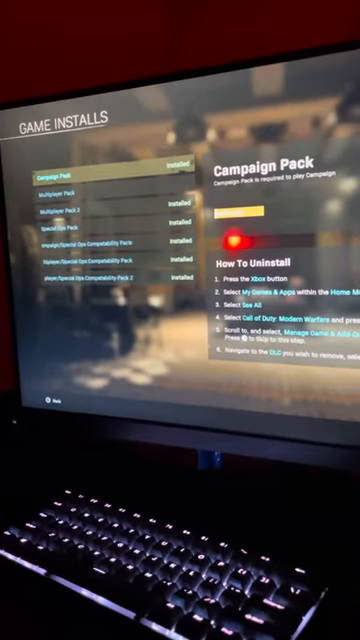
# Browse the Modern Warfare installed packs, then open its Game options from the Xbox guide.
pyautogui.press('Down')
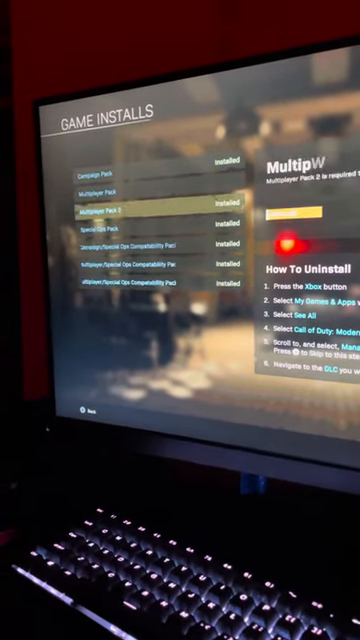
pyautogui.press('Up')
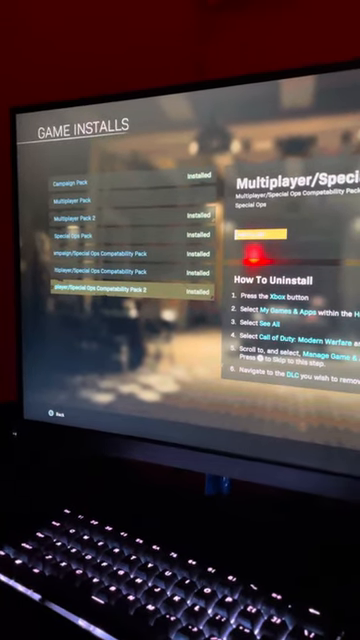
pyautogui.press('Xbox')
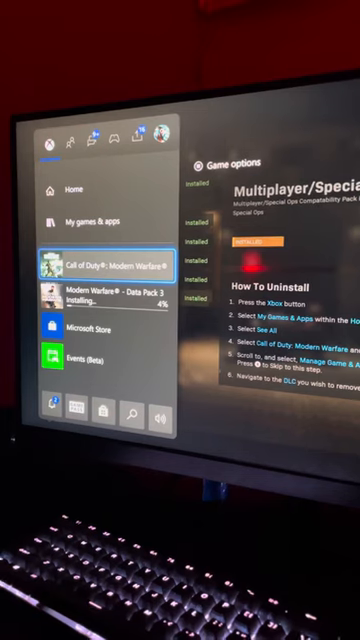
pyautogui.click(110, 255)
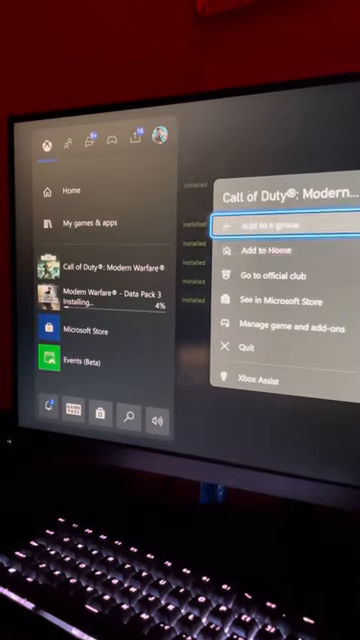